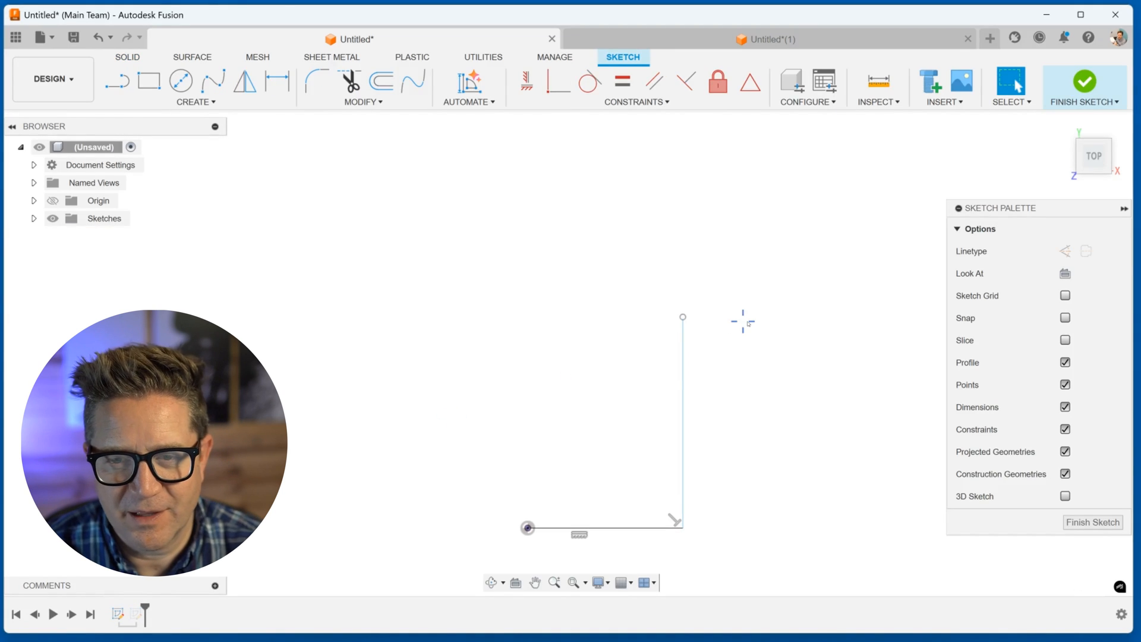
pyautogui.moveTo(418, 186)
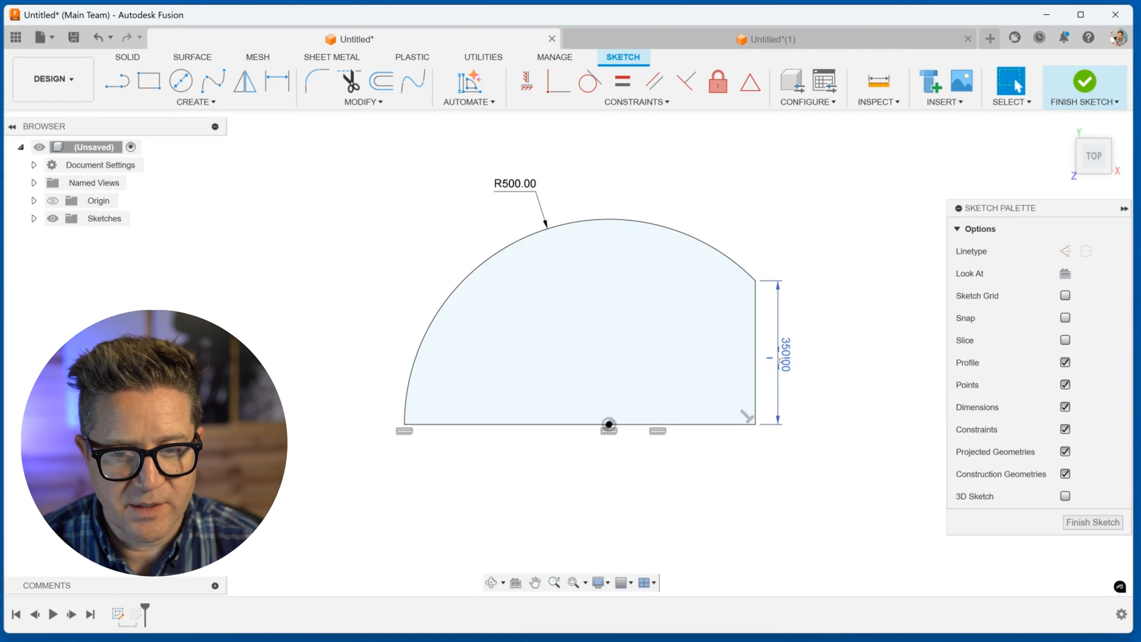
# Dimension the arc profile with R500 on the arc and 350 on the right vertical line.
pyautogui.click(765, 38)
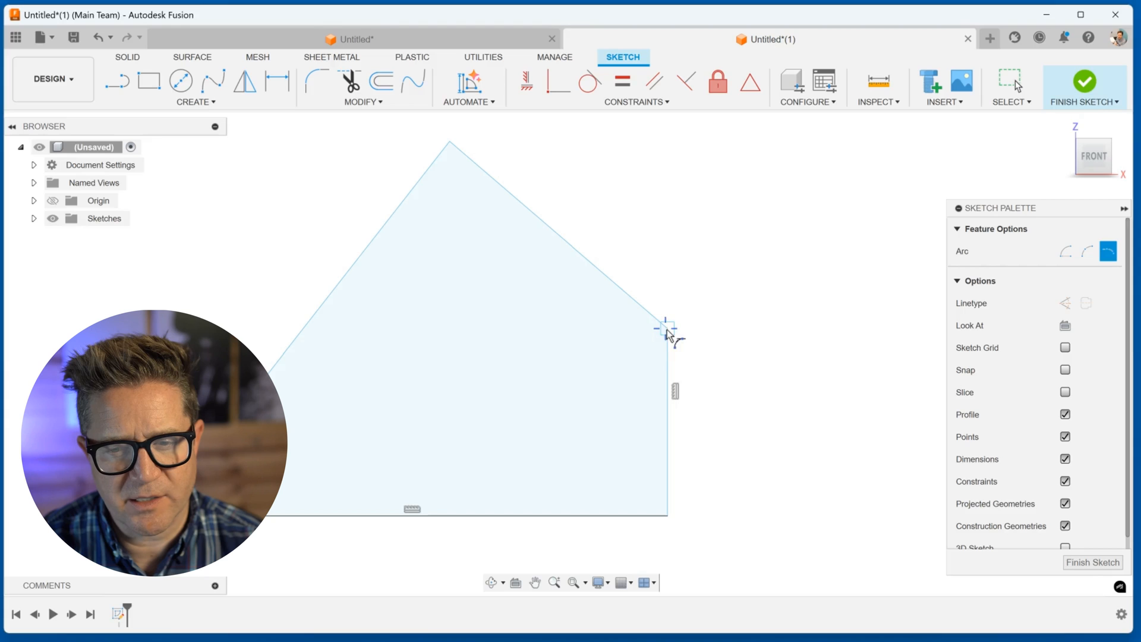